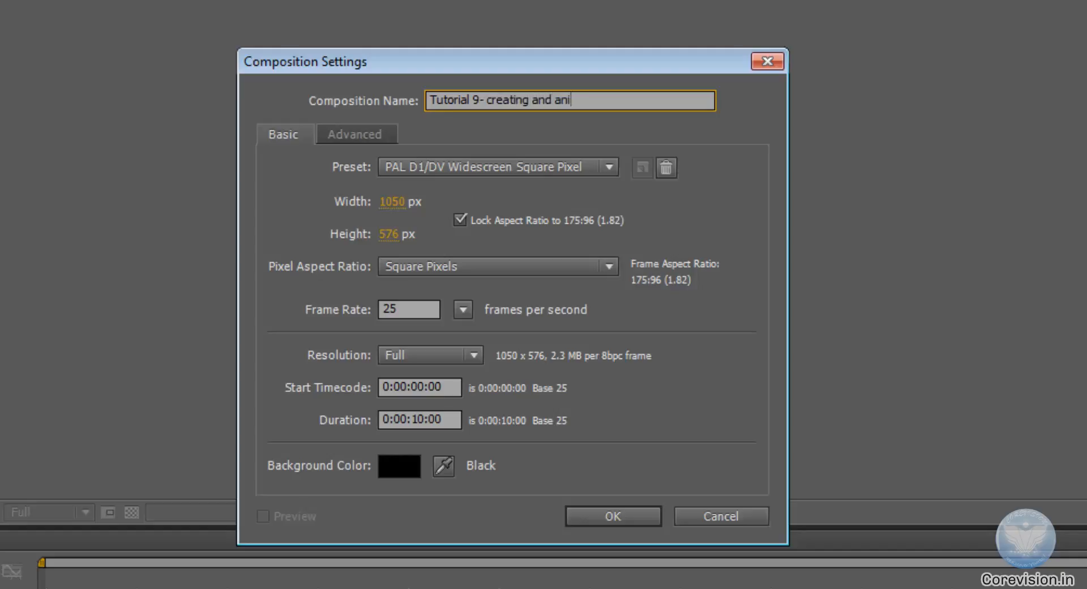
- Finish naming the composition 'Tutorial 9- creating and animating objects' and confirm its settings
text(mating objrects)
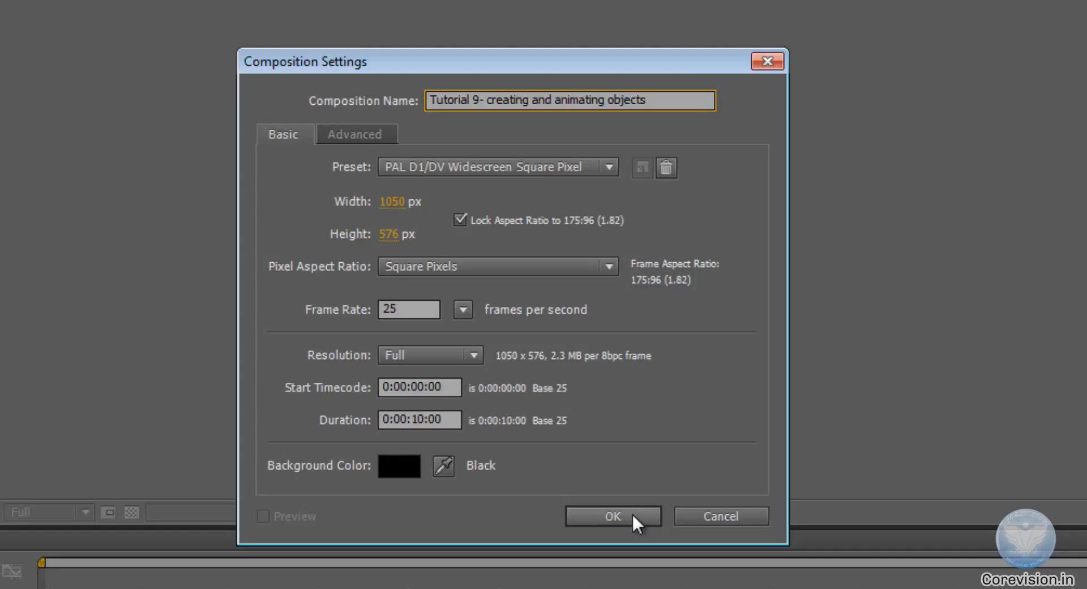
click(612, 516)
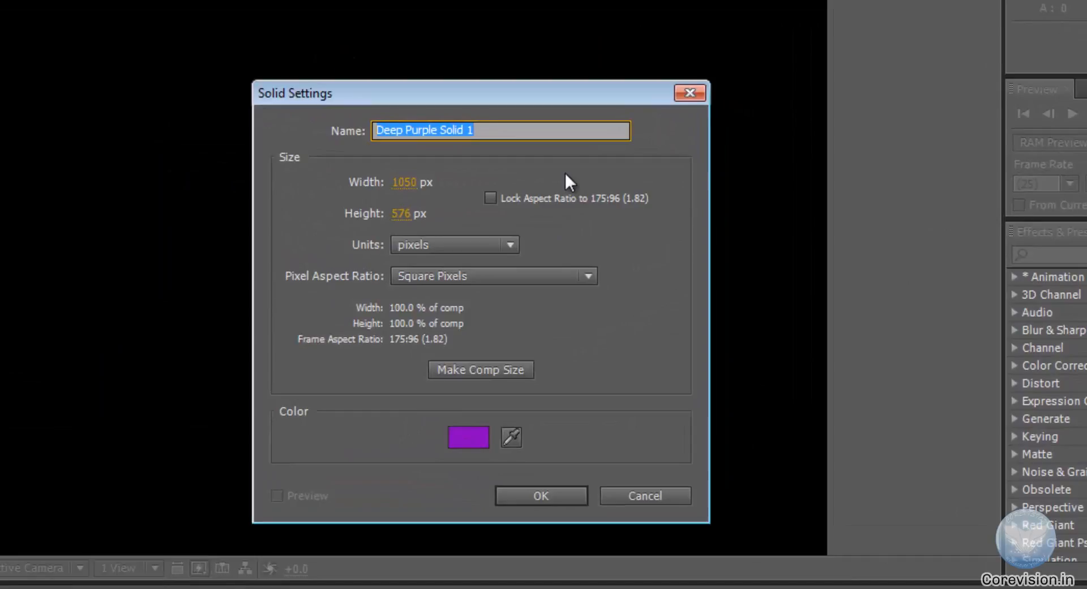
- Add a full-frame purple solid layer named Purple
text(Purp)
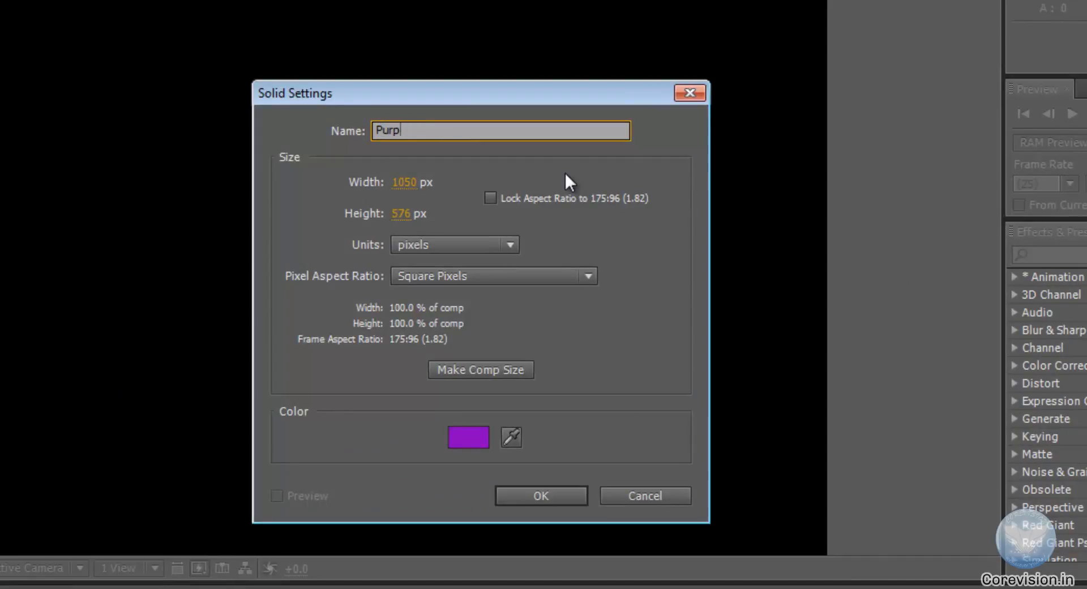
text(le)
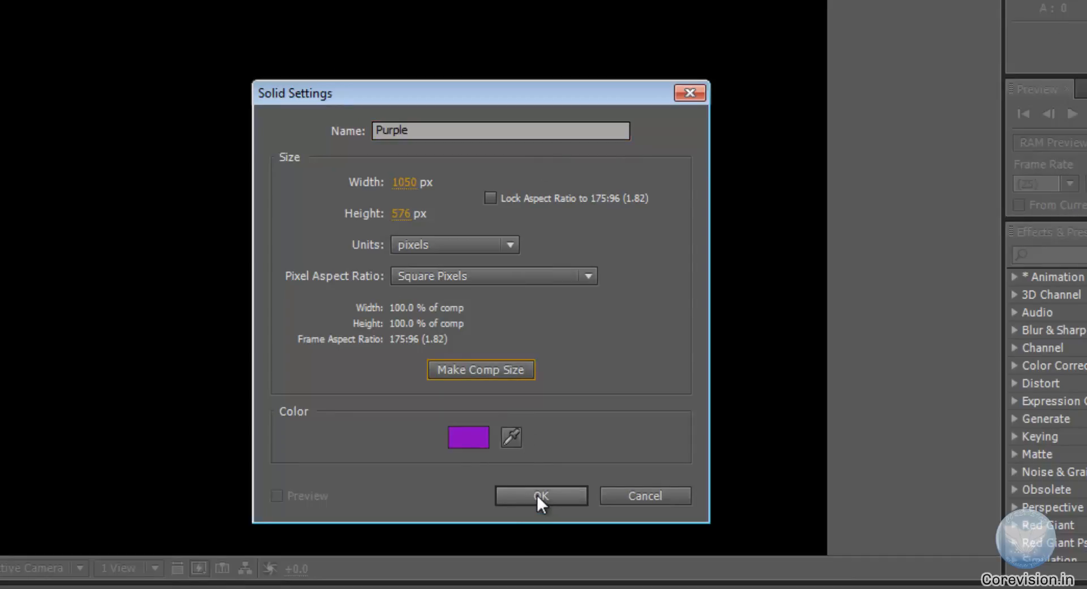
click(541, 495)
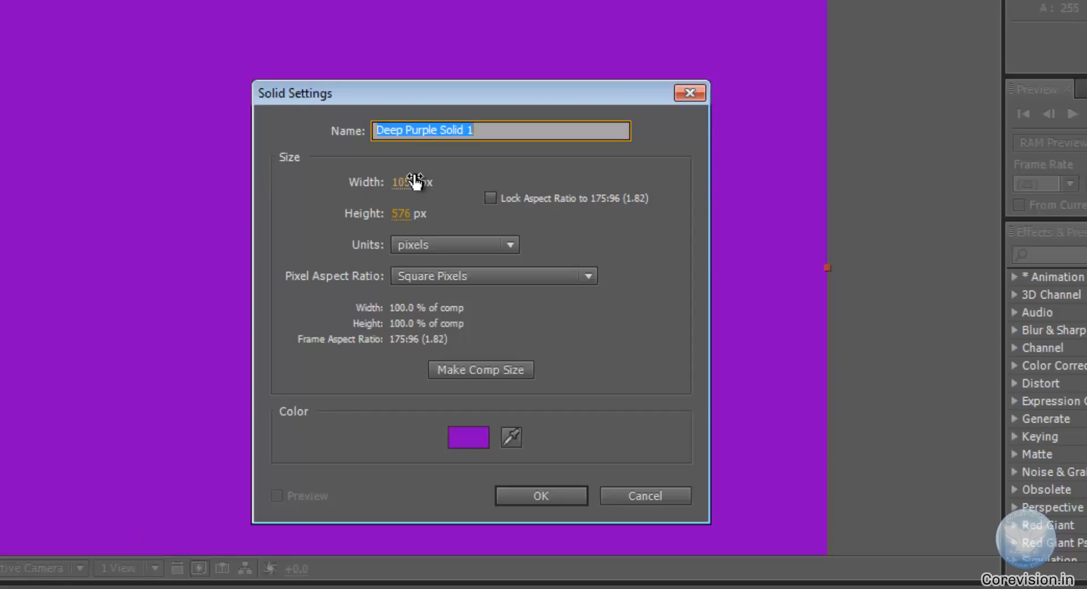
- Add a second solid named Green with a bright green colour on top
text(G)
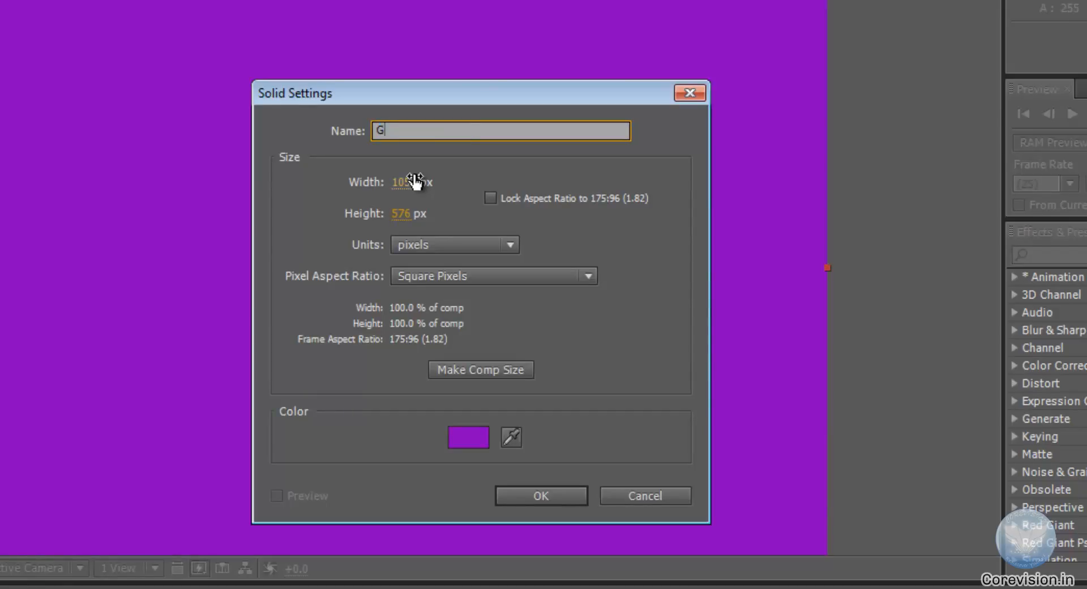
click(467, 438)
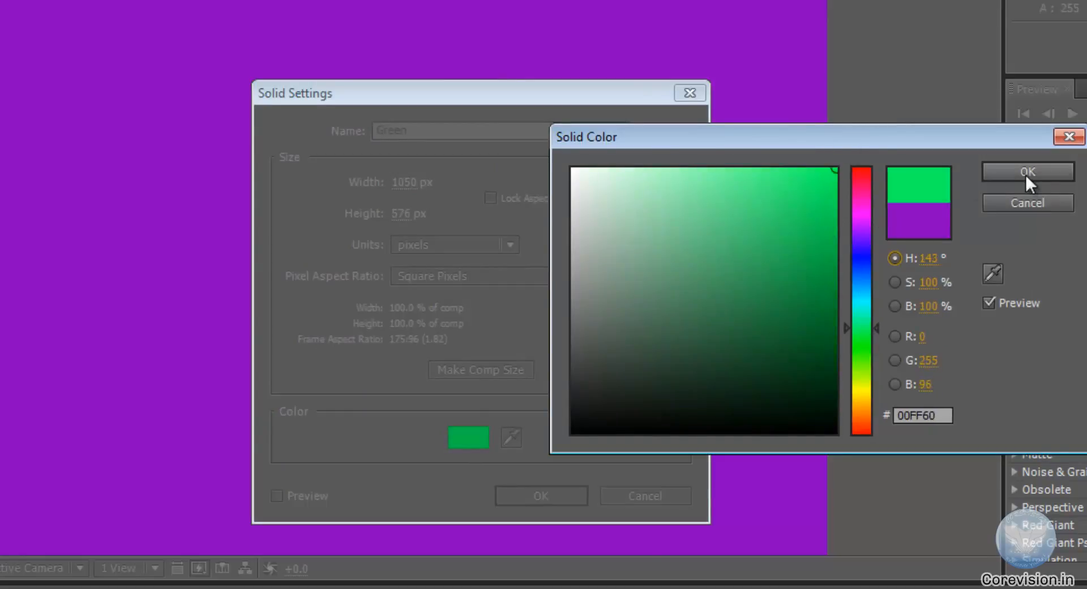
click(1026, 172)
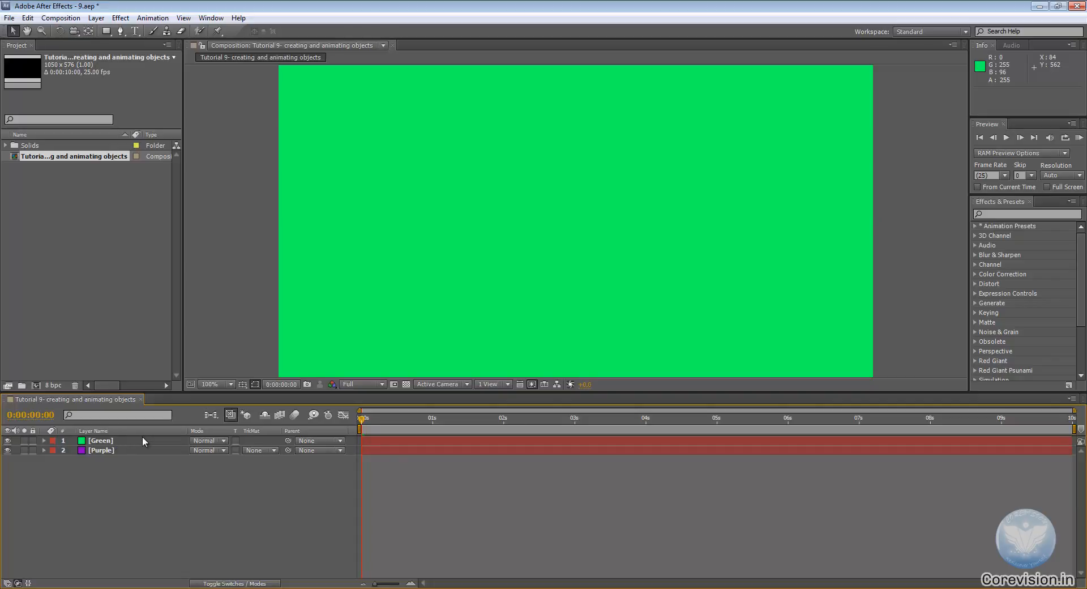
mouse_move(160, 437)
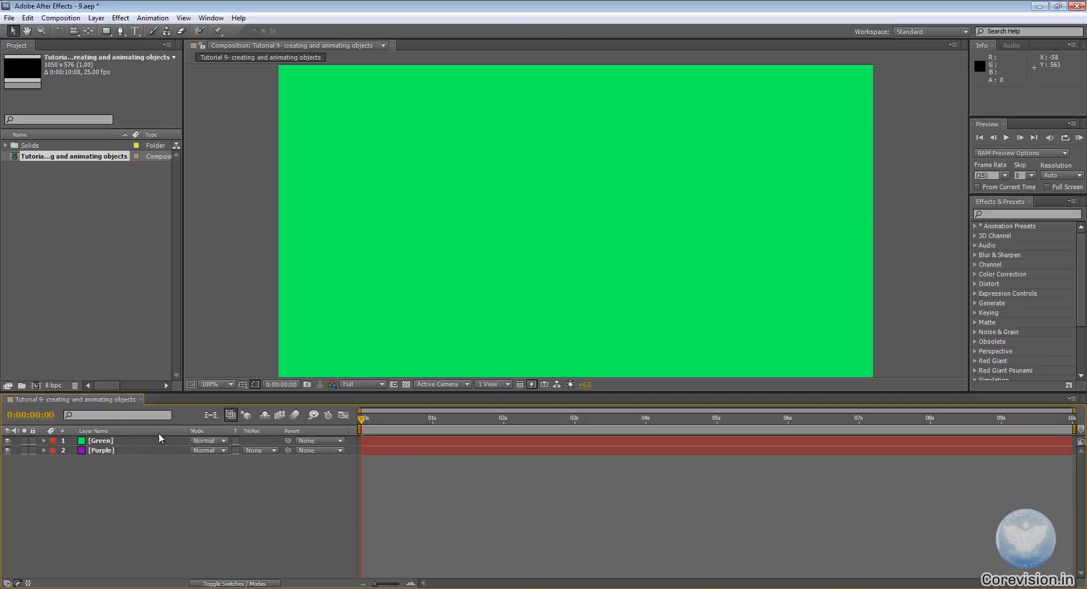
- Hide the Green layer, select Purple and reveal its Scale property at 100%
click(101, 449)
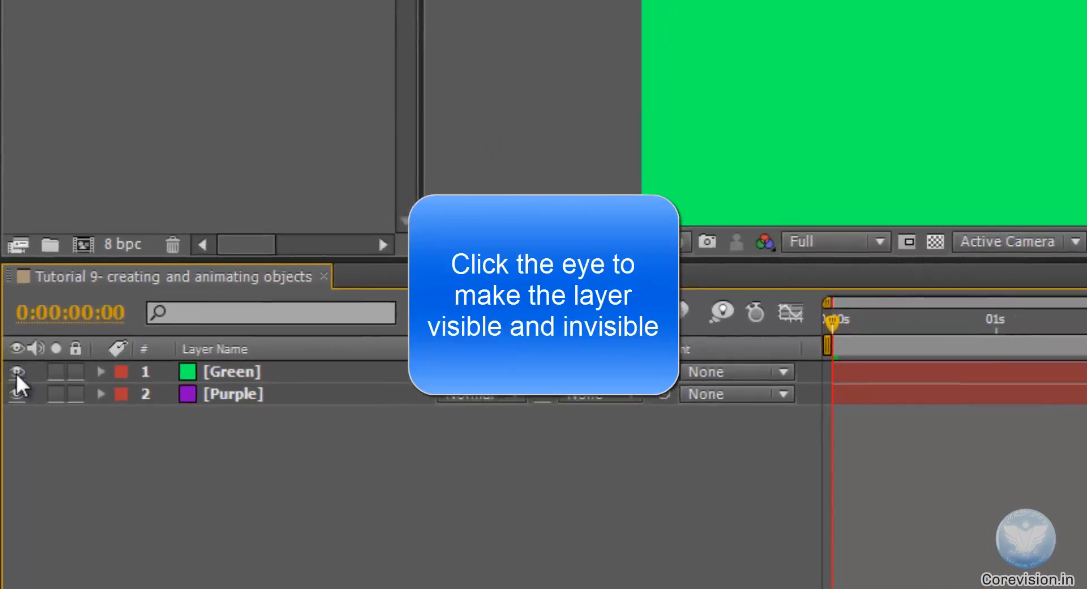
click(14, 370)
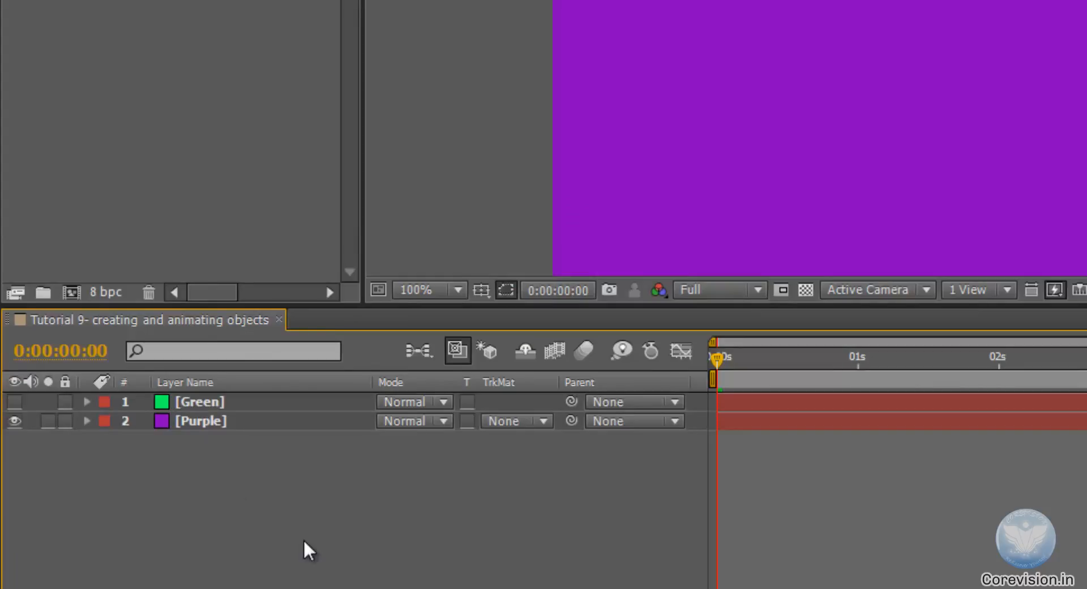
click(199, 421)
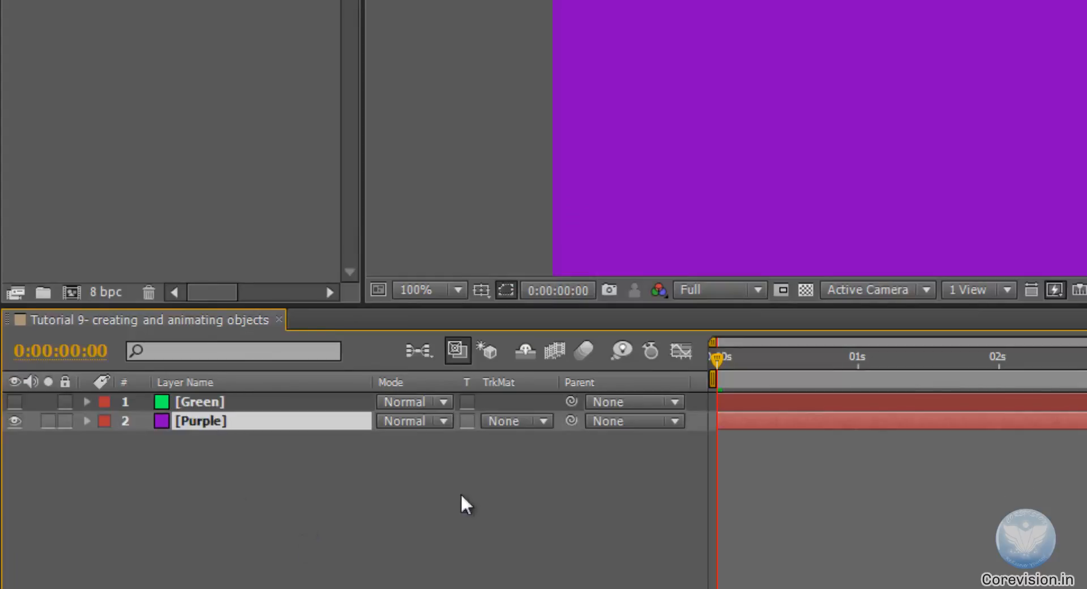
click(87, 421)
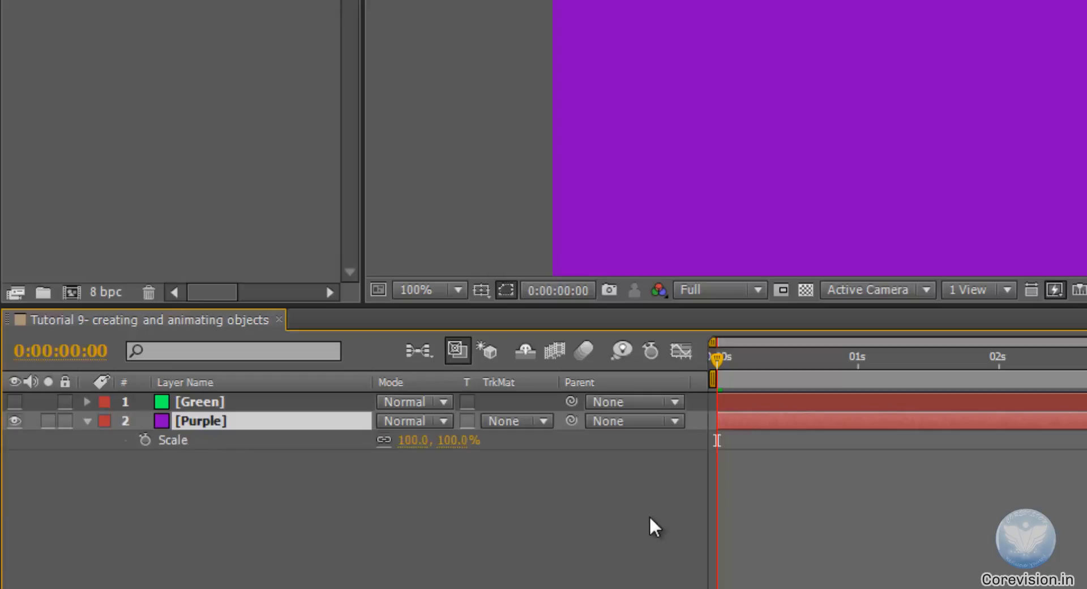
mouse_move(532, 512)
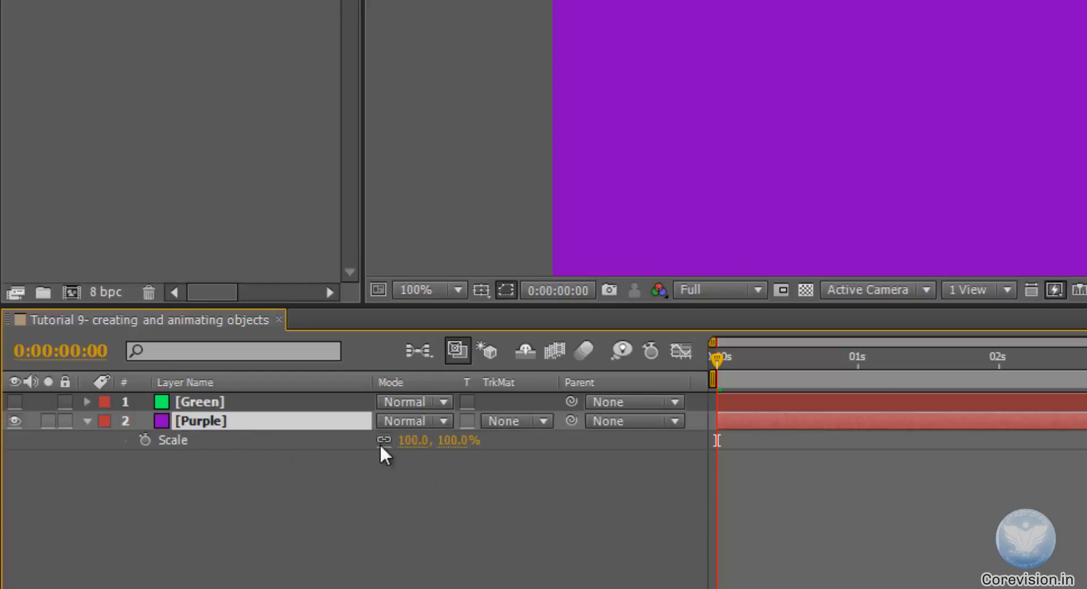
- Scale the Purple solid to 20% and reveal its Position (525, 288)
text(20)
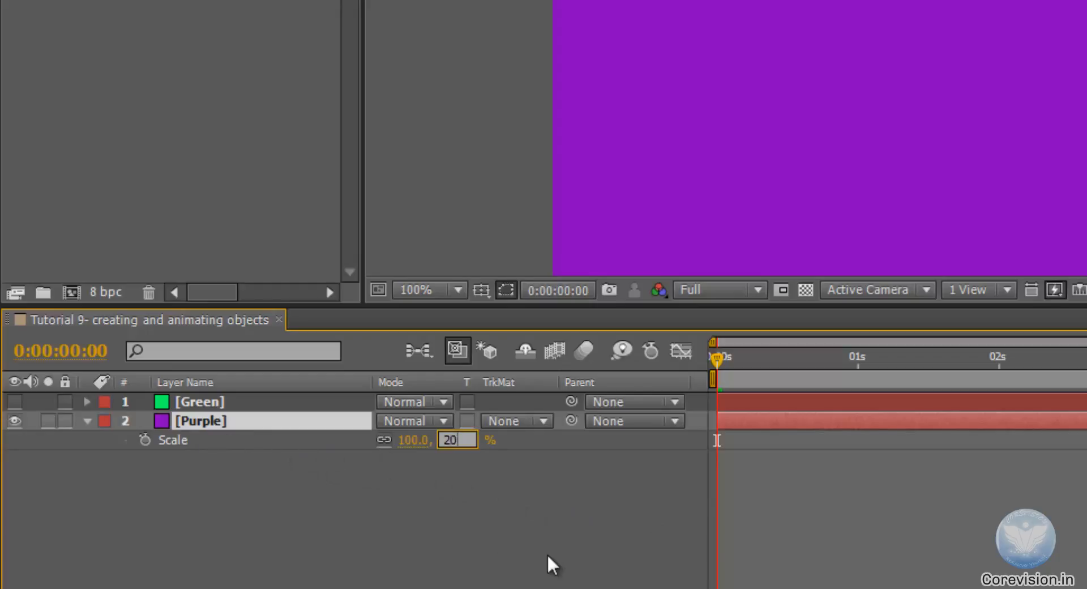
key(Enter)
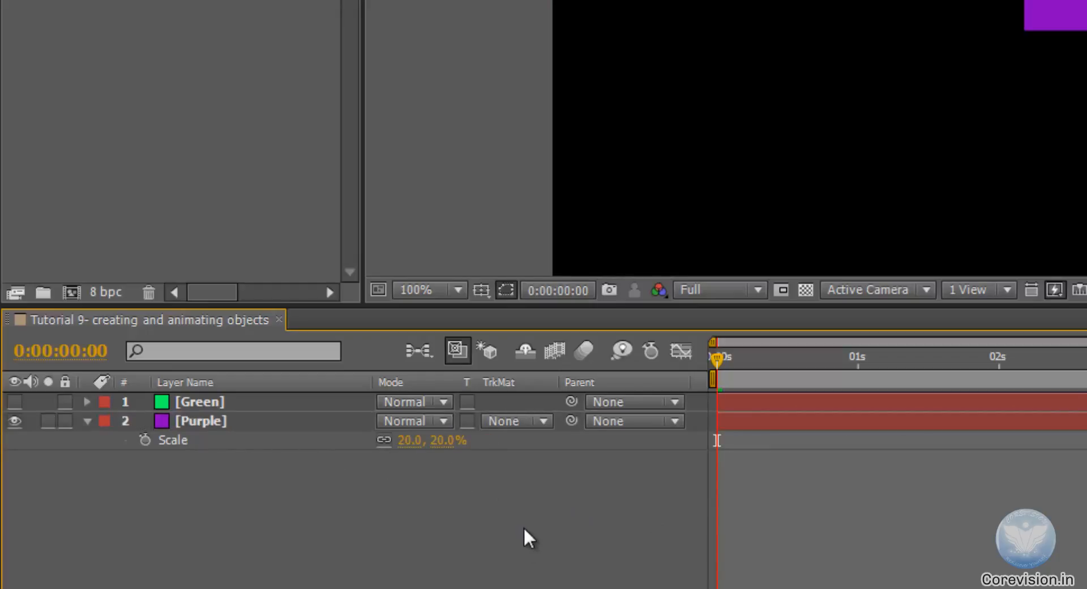
click(204, 421)
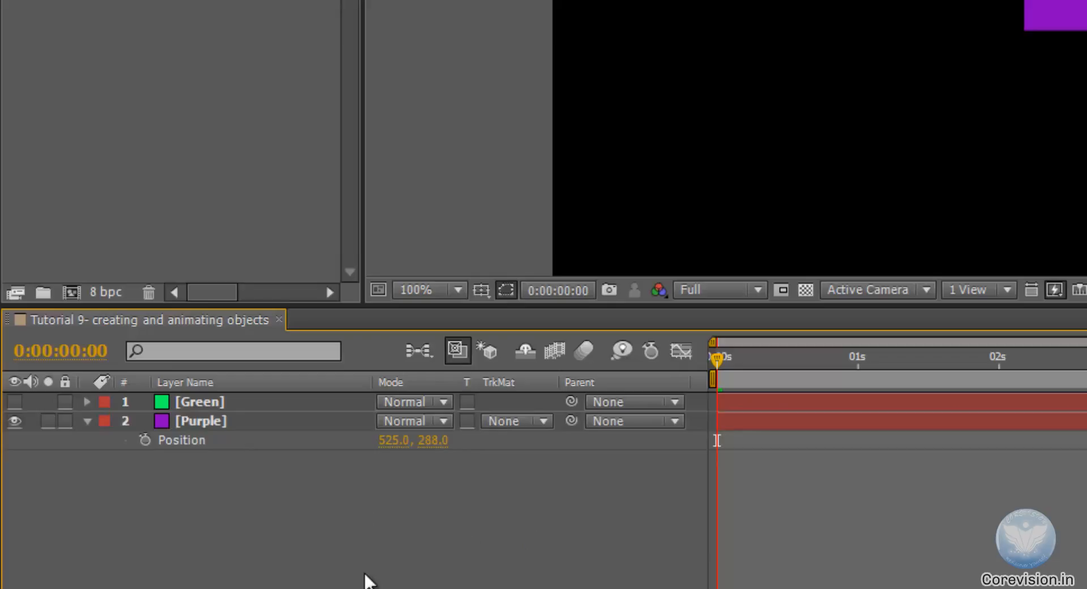
mouse_move(578, 568)
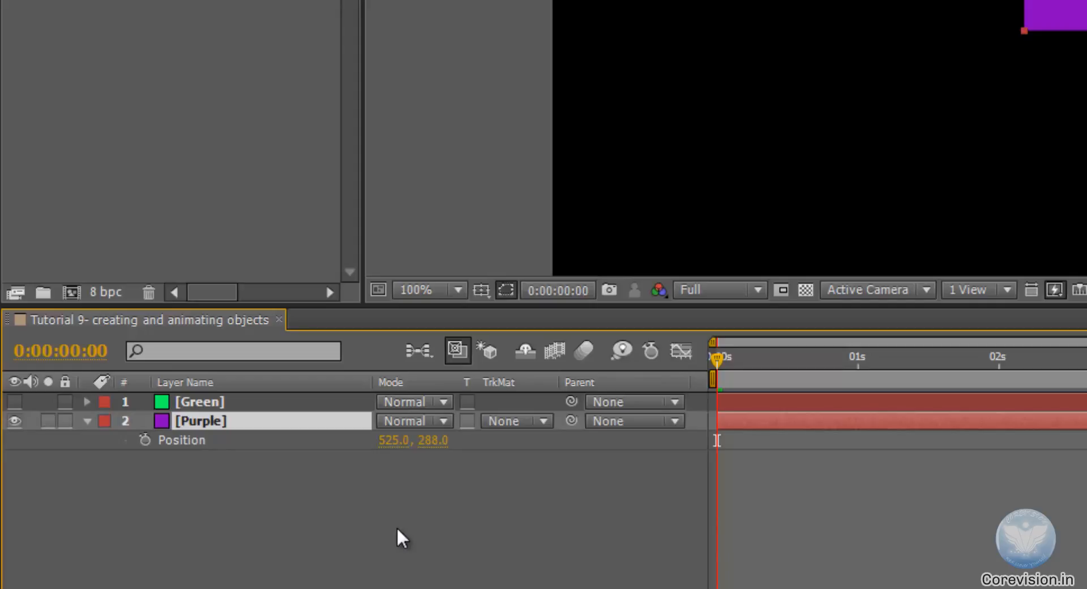
mouse_move(412, 549)
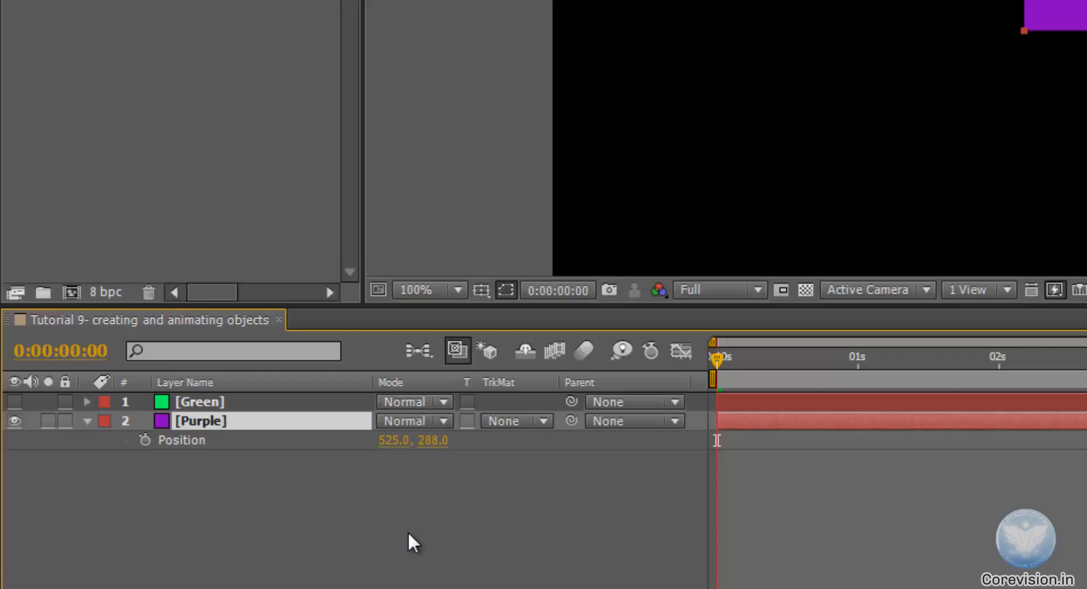
mouse_move(394, 548)
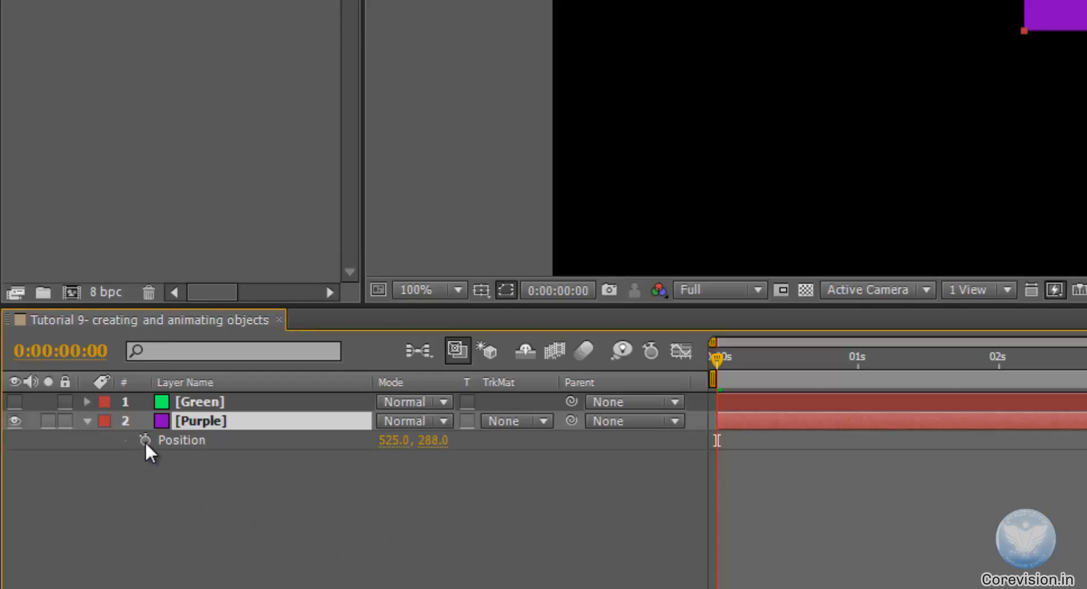
mouse_move(146, 442)
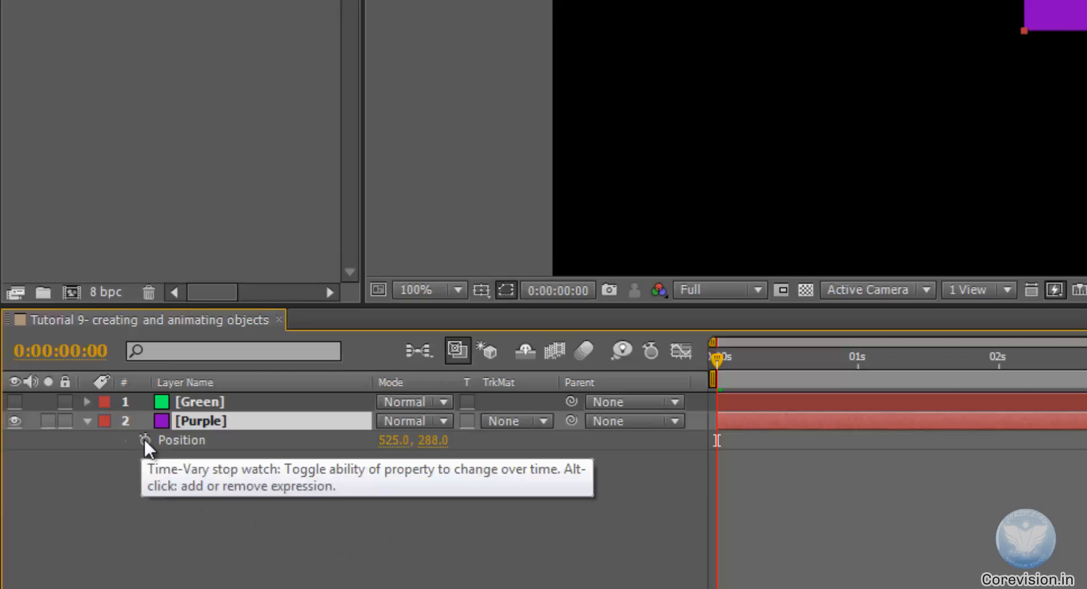
- Set a first Position keyframe for Purple at 0:00 via its stopwatch
click(146, 440)
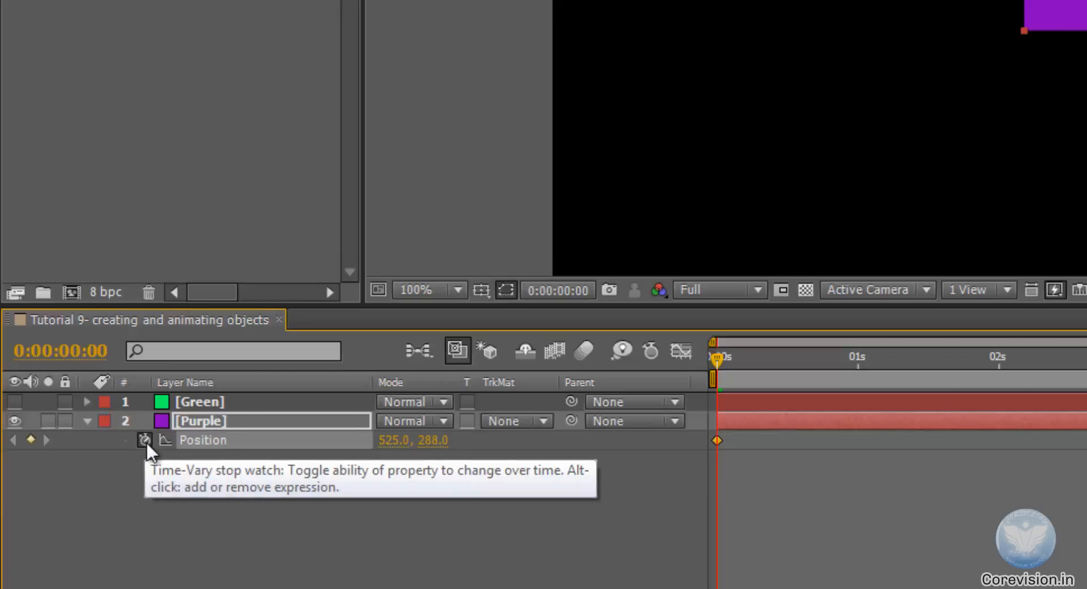
mouse_move(718, 363)
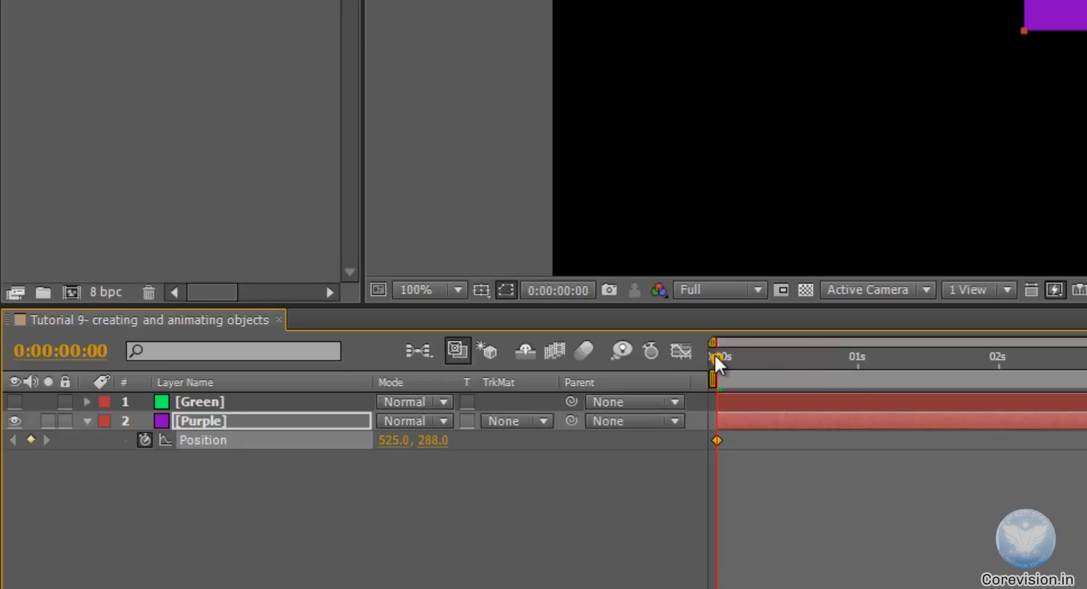
mouse_move(717, 363)
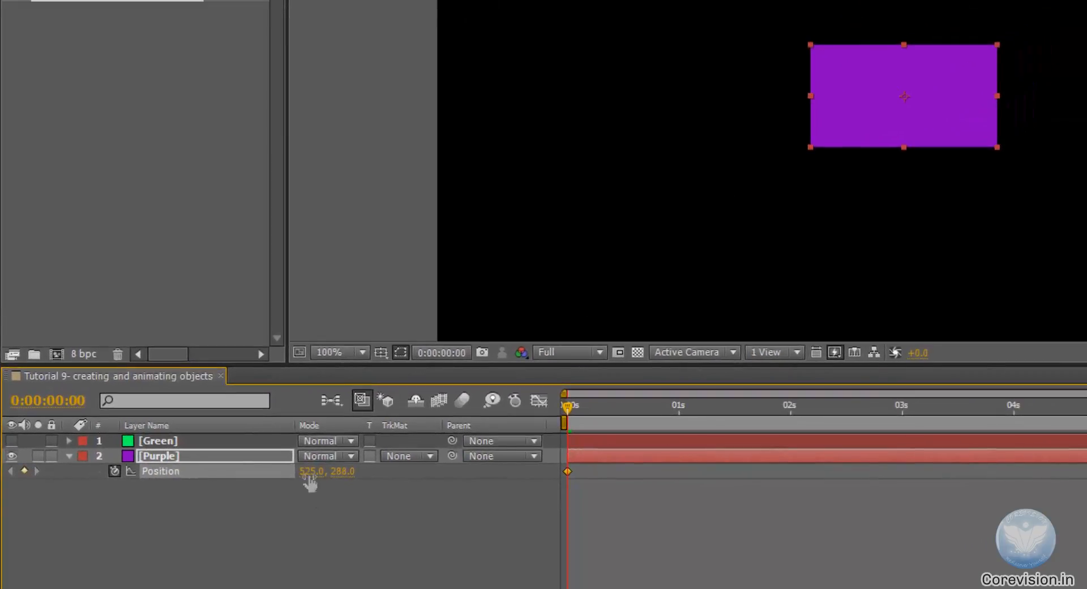
- Scrub Purple's starting Position to 193, 431 so it sits lower-left
drag(312, 471, 329, 479)
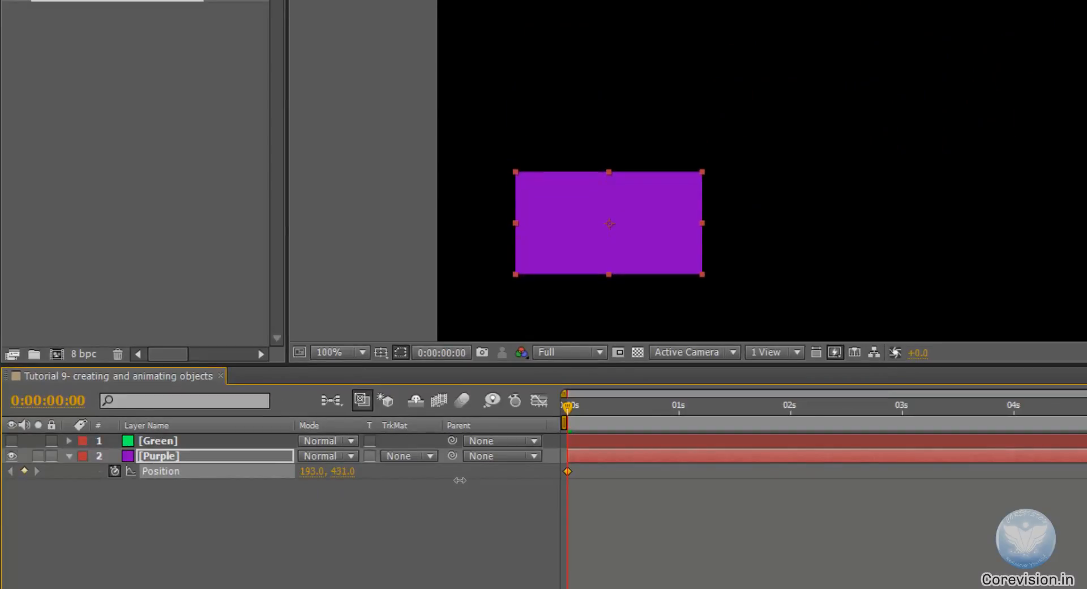
mouse_move(502, 505)
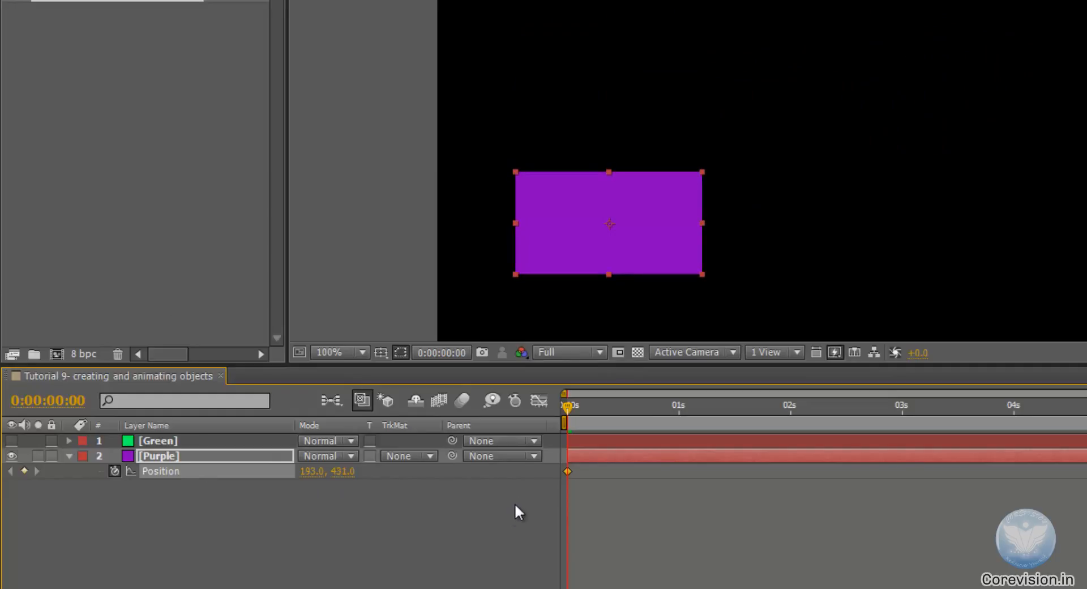
mouse_move(686, 256)
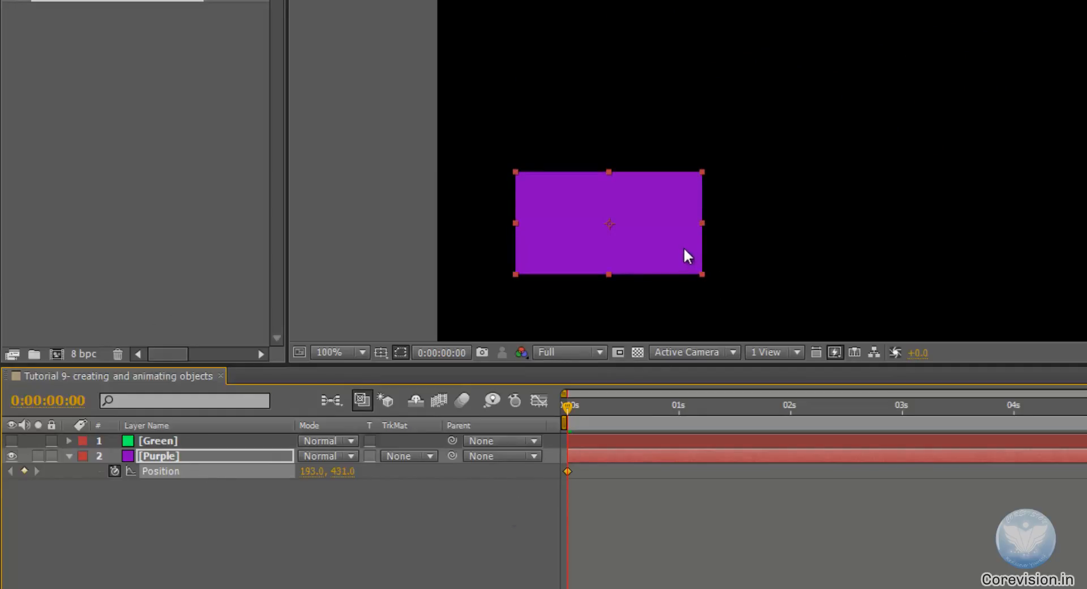
mouse_move(790, 354)
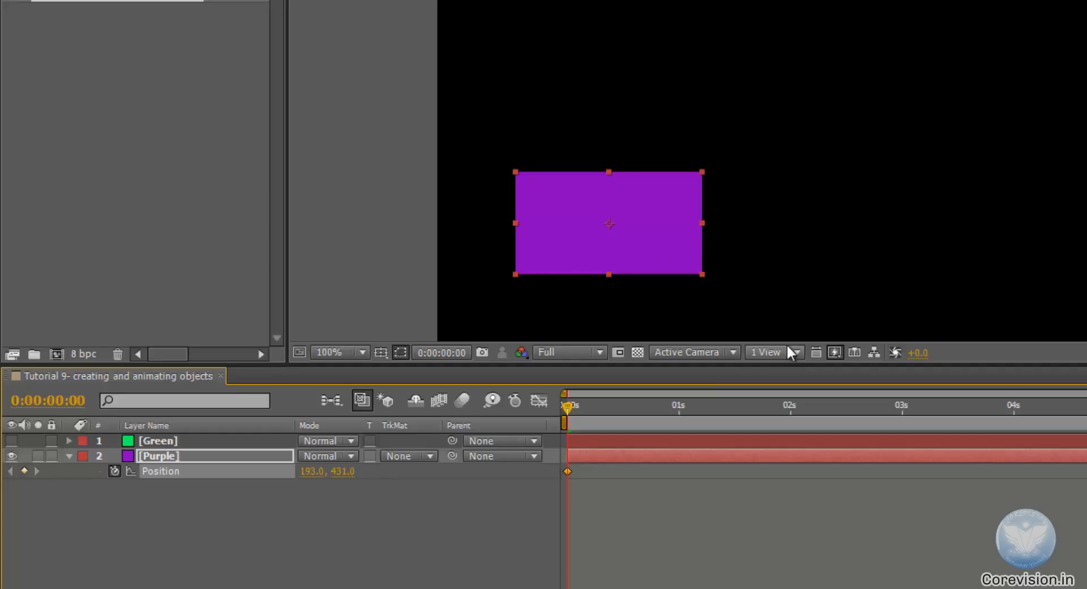
mouse_move(568, 415)
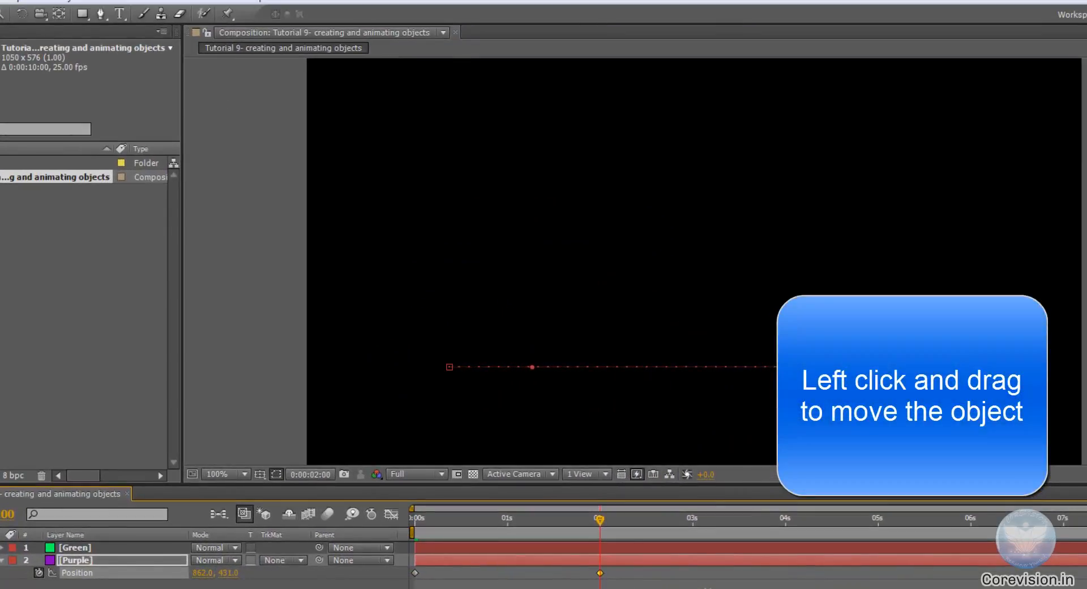
- Drag the solid to the upper right at 2 seconds and check an in-between frame
drag(531, 366, 940, 199)
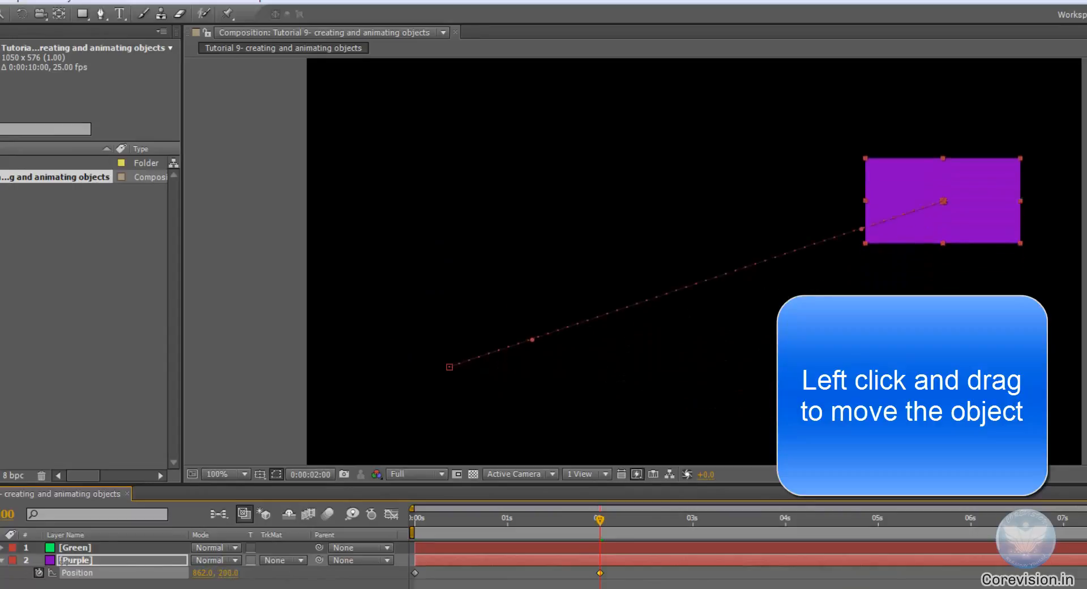
drag(940, 201, 940, 149)
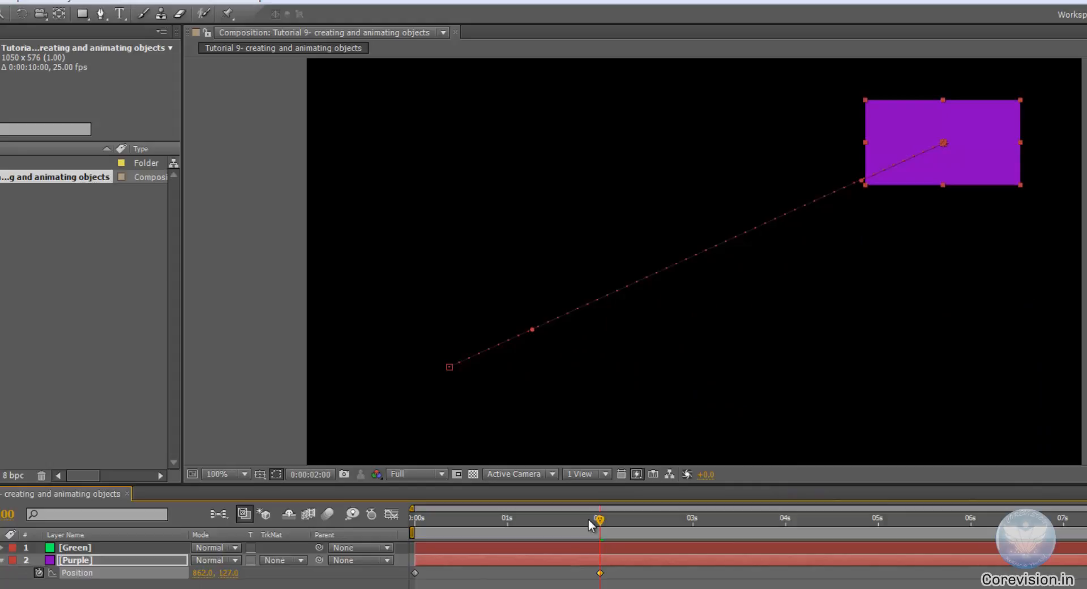
mouse_move(599, 527)
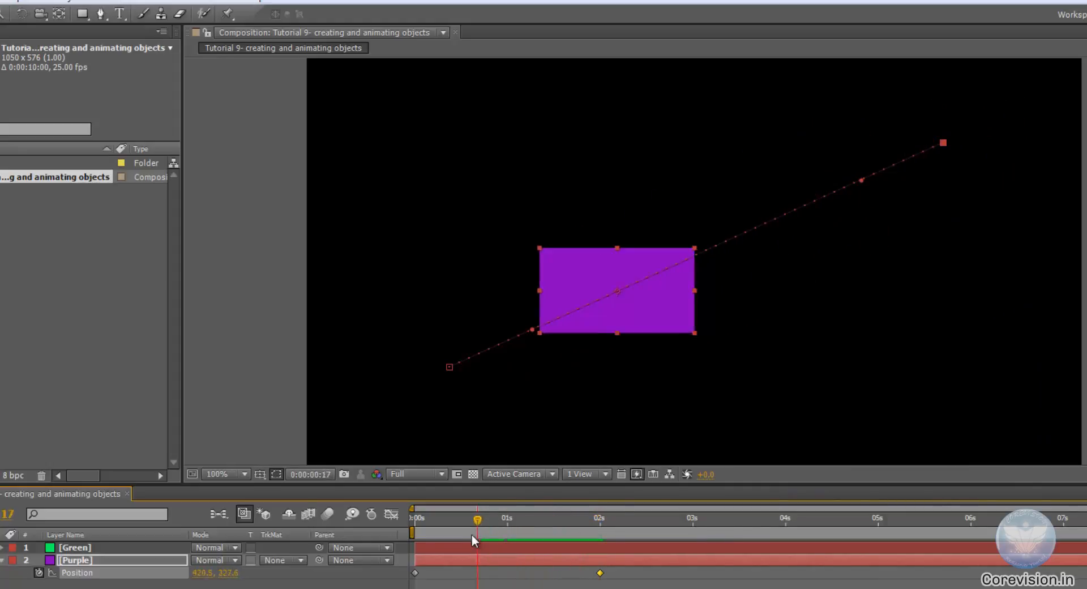
click(412, 517)
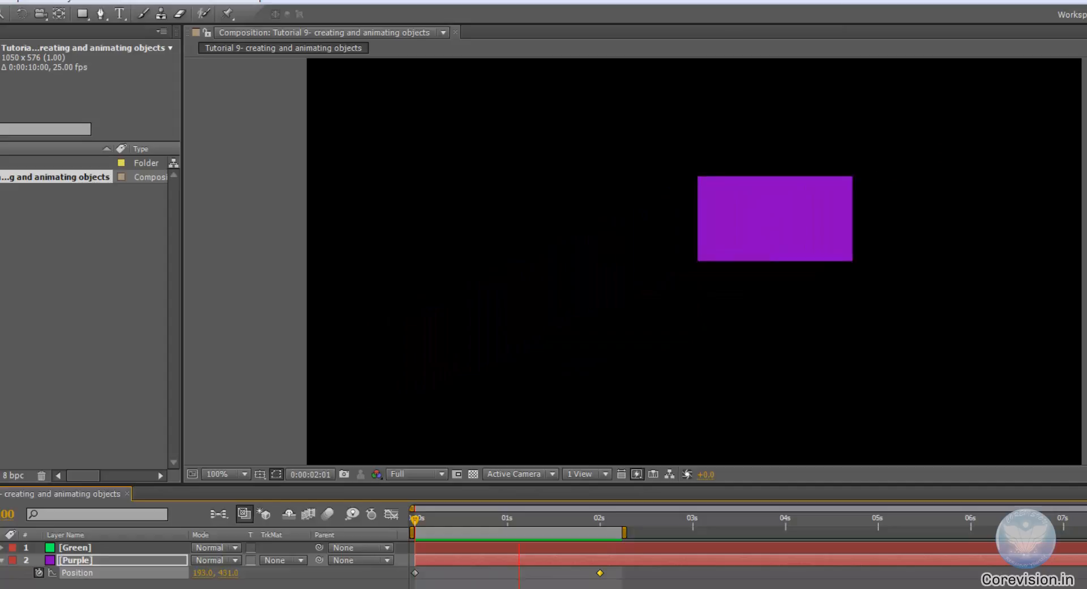
drag(774, 219, 715, 245)
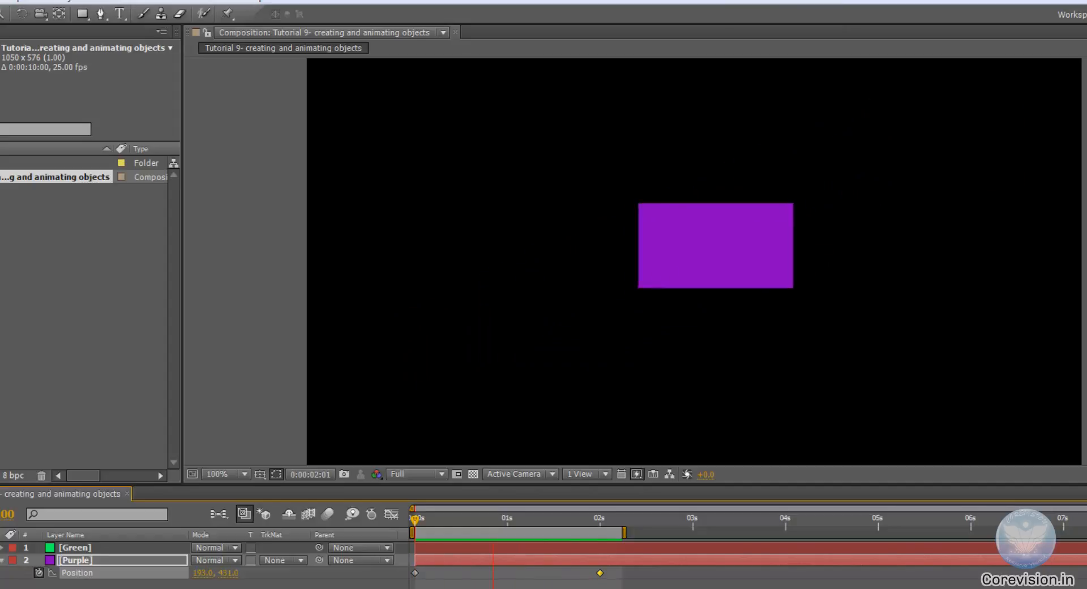
drag(715, 245, 656, 270)
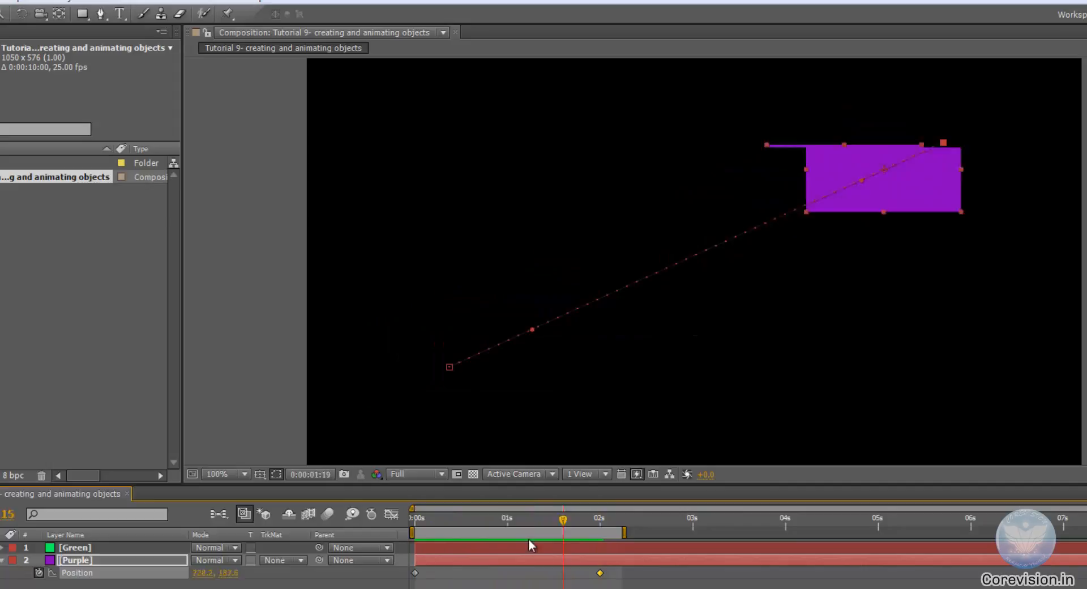
click(412, 531)
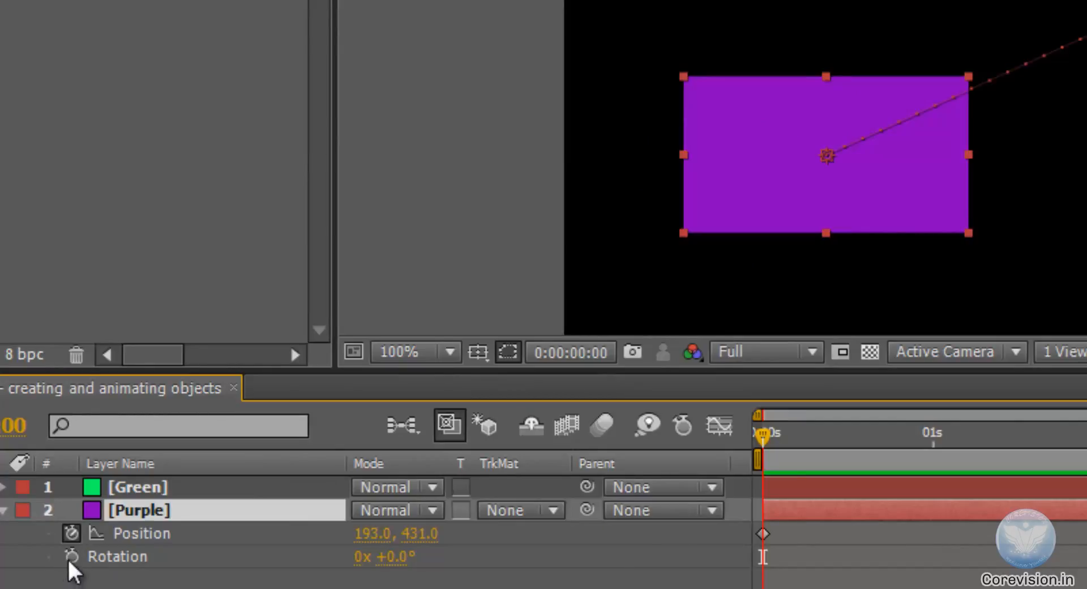
- Keyframe Purple's Rotation at 0:00 and start editing its value at 2 seconds
click(73, 571)
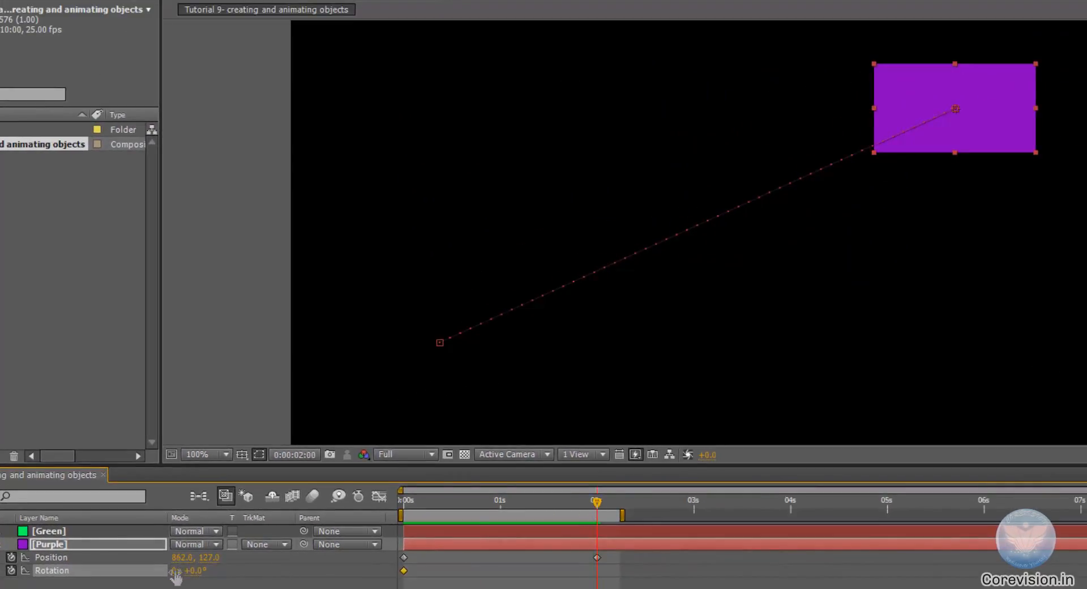
click(186, 570)
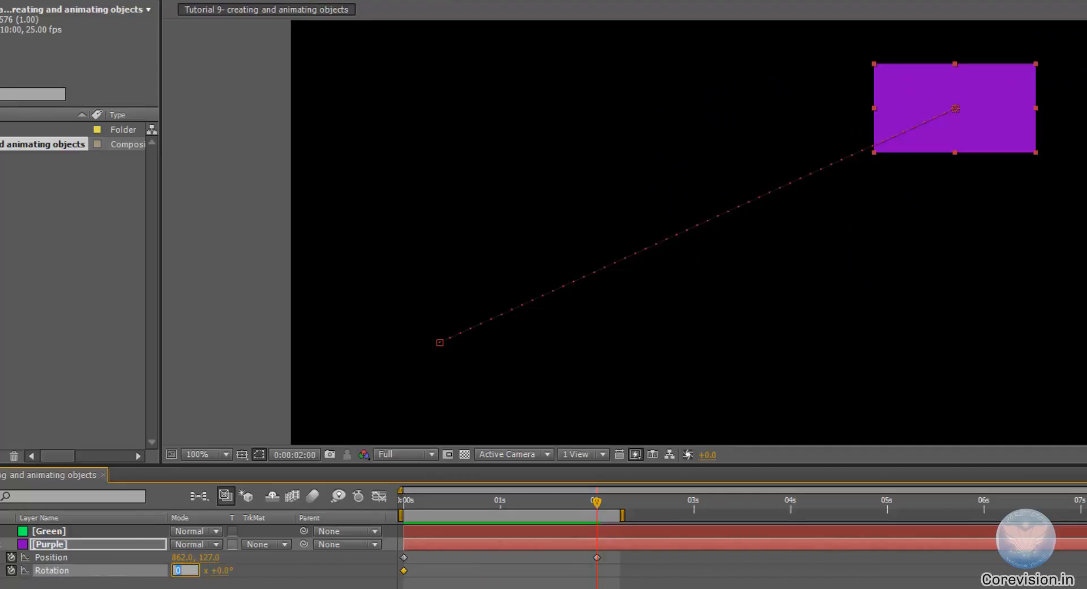